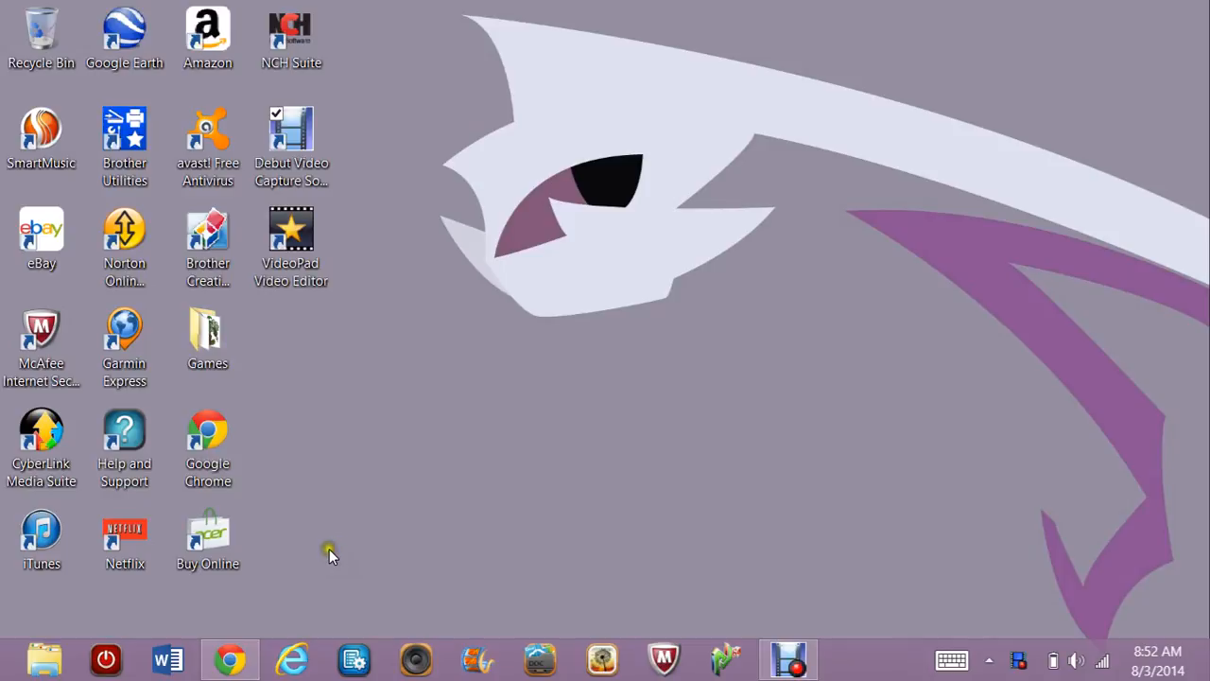
Launch Google Chrome from the taskbar to reach the Google home page
left_click(207, 338)
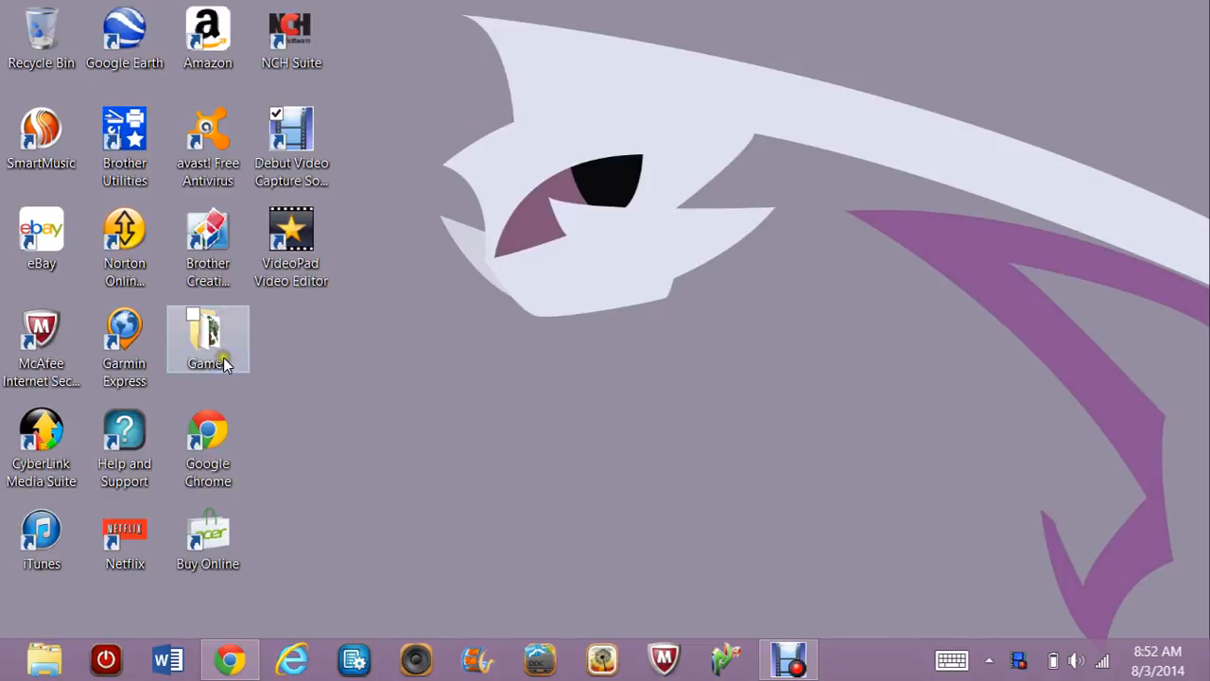
mouse_move(230, 657)
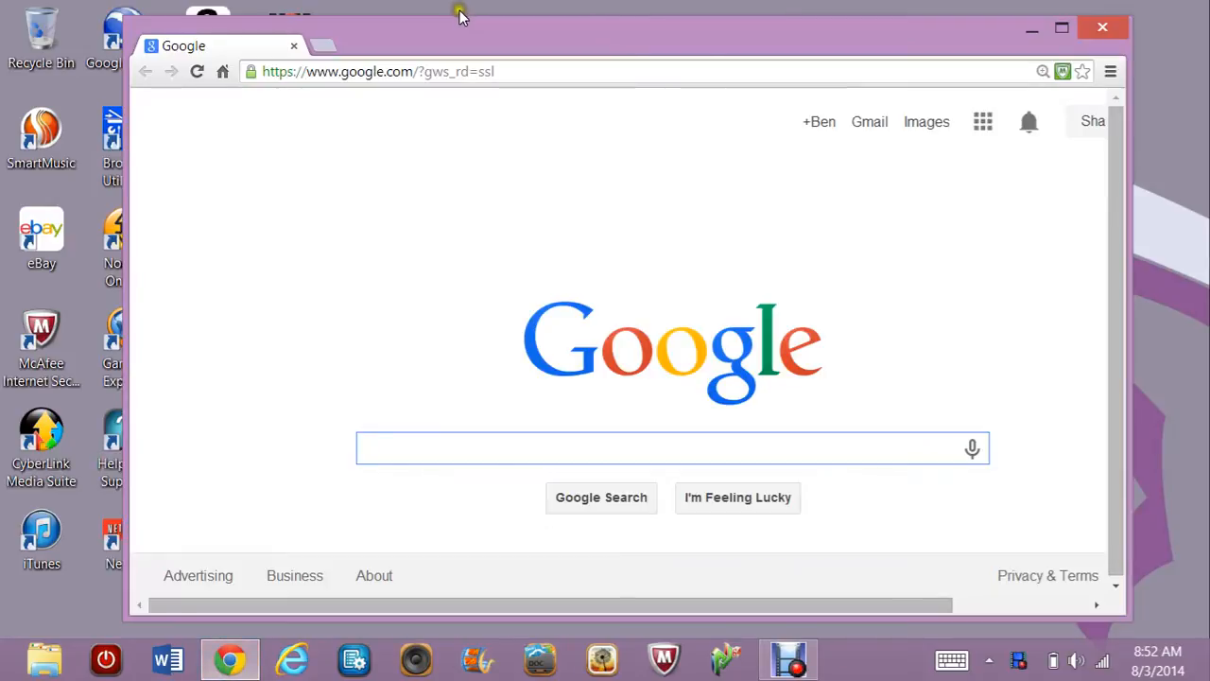
Download 'Zen Garden ProEditor v1.3.rar' from its MediaFire link and save it to the desktop
left_click(1062, 27)
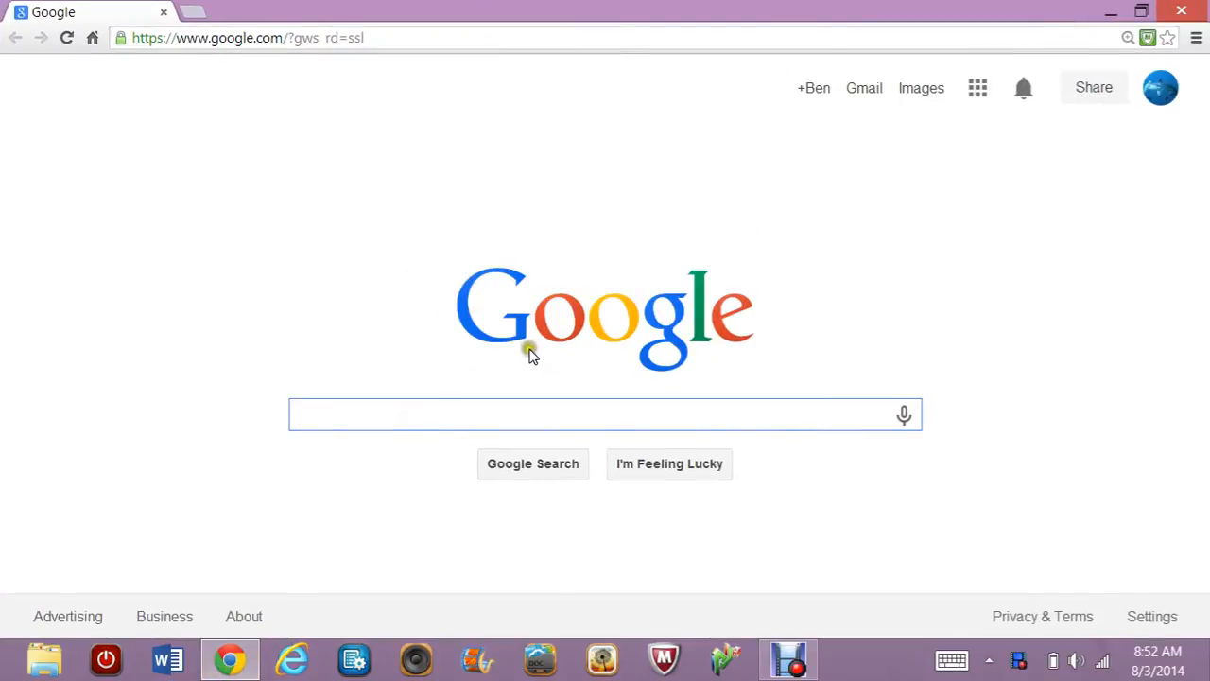
left_click(248, 38)
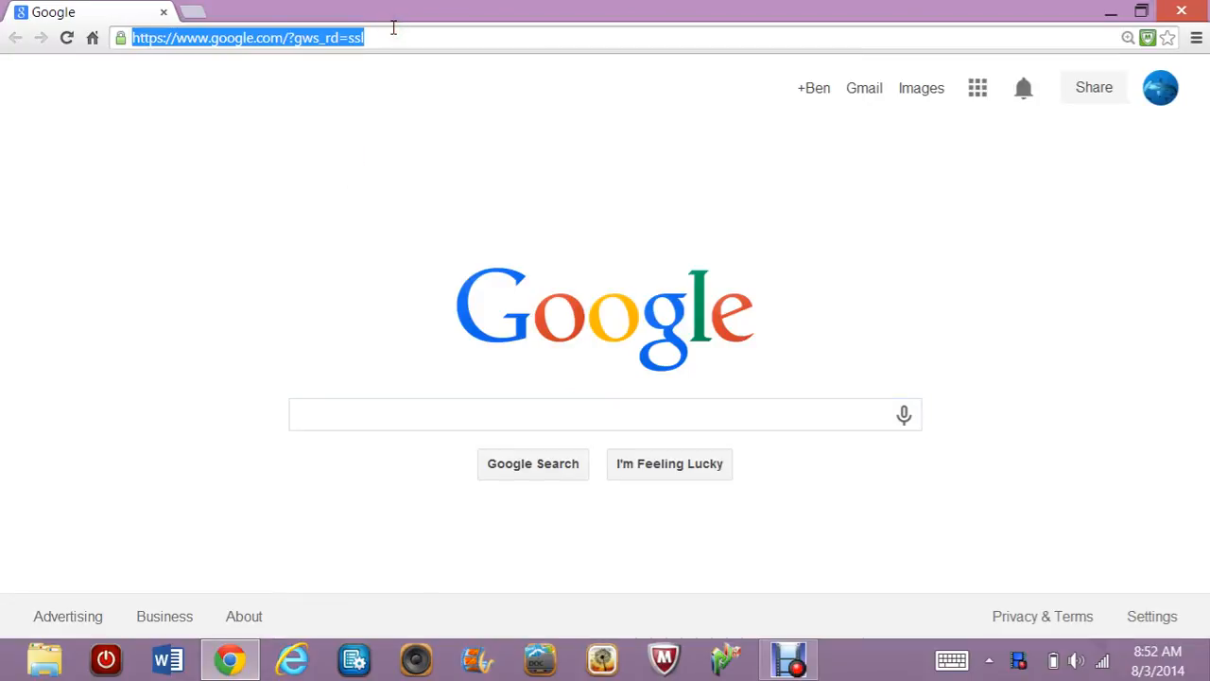
type("http://www.mediafire.com/download/kxl4b0oreg7mdxy/Zen+Garden+ProEditor+v1.3.rar")
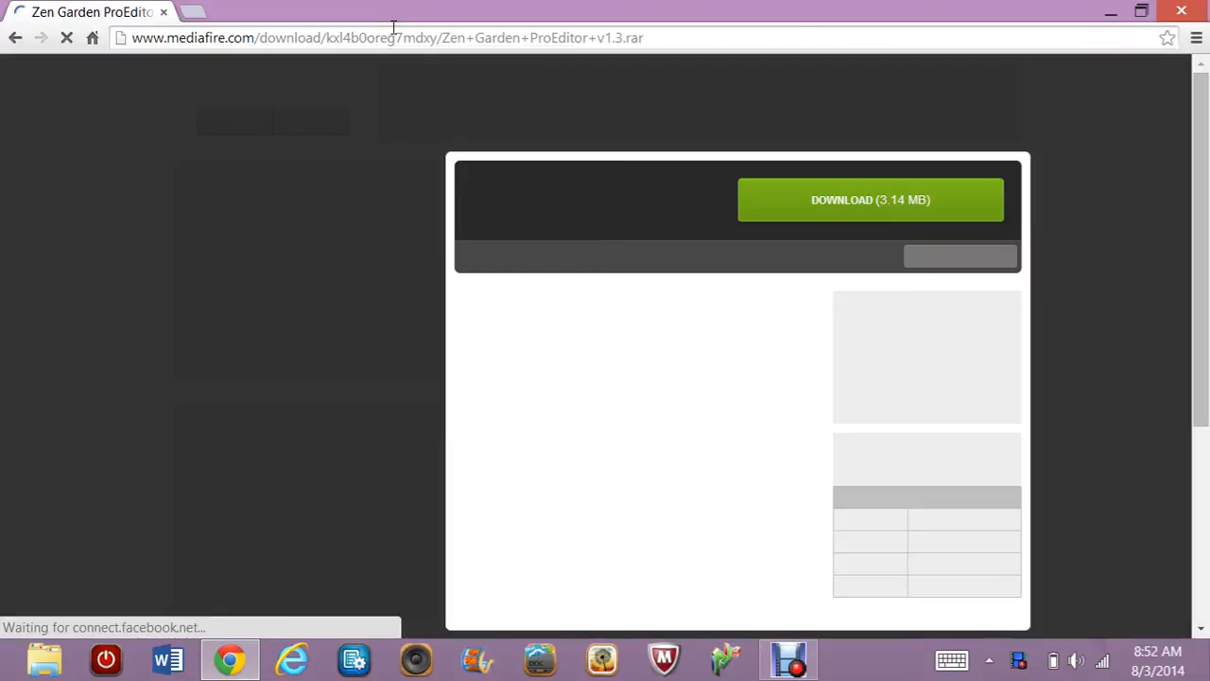
left_click(870, 199)
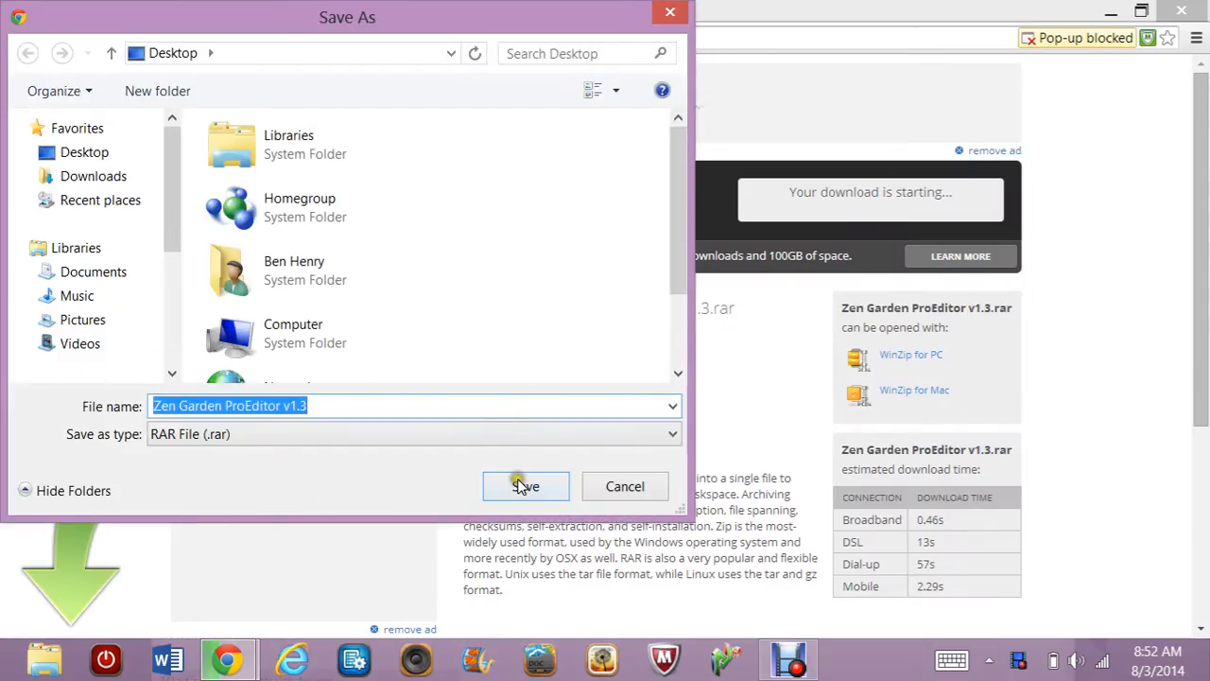
left_click(525, 486)
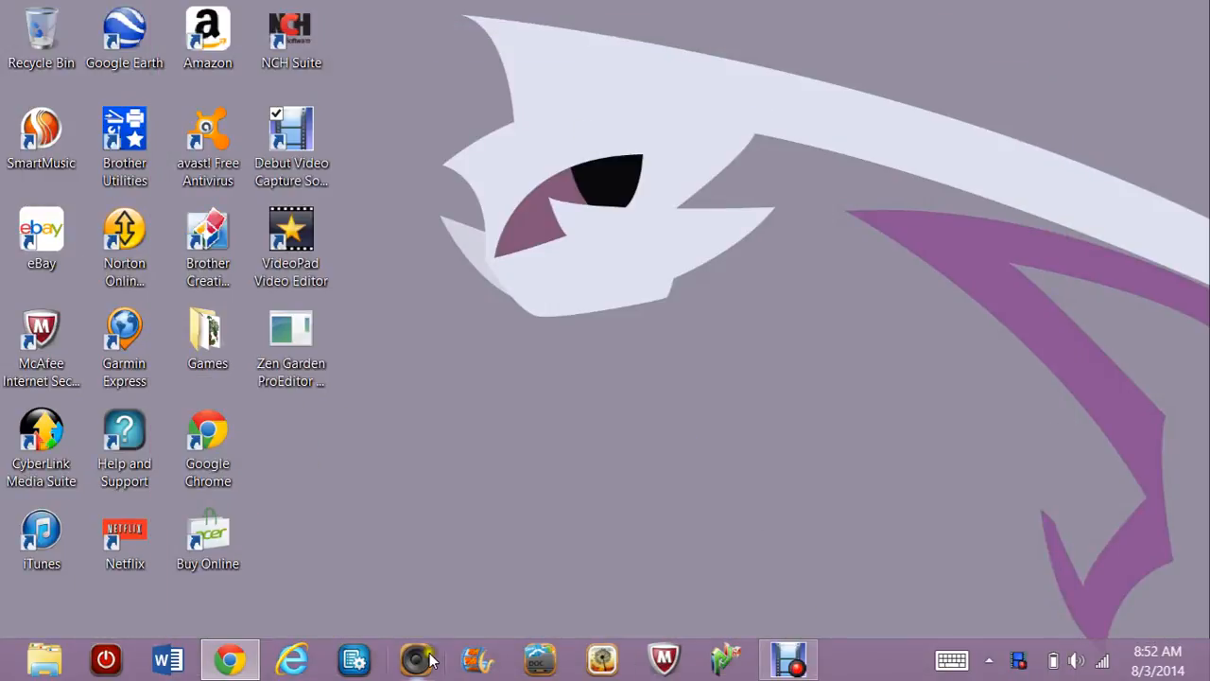
Minimize Chrome and open the Zen Garden ProEditor v1.3 archive on the desktop with 7-Zip
left_click(229, 659)
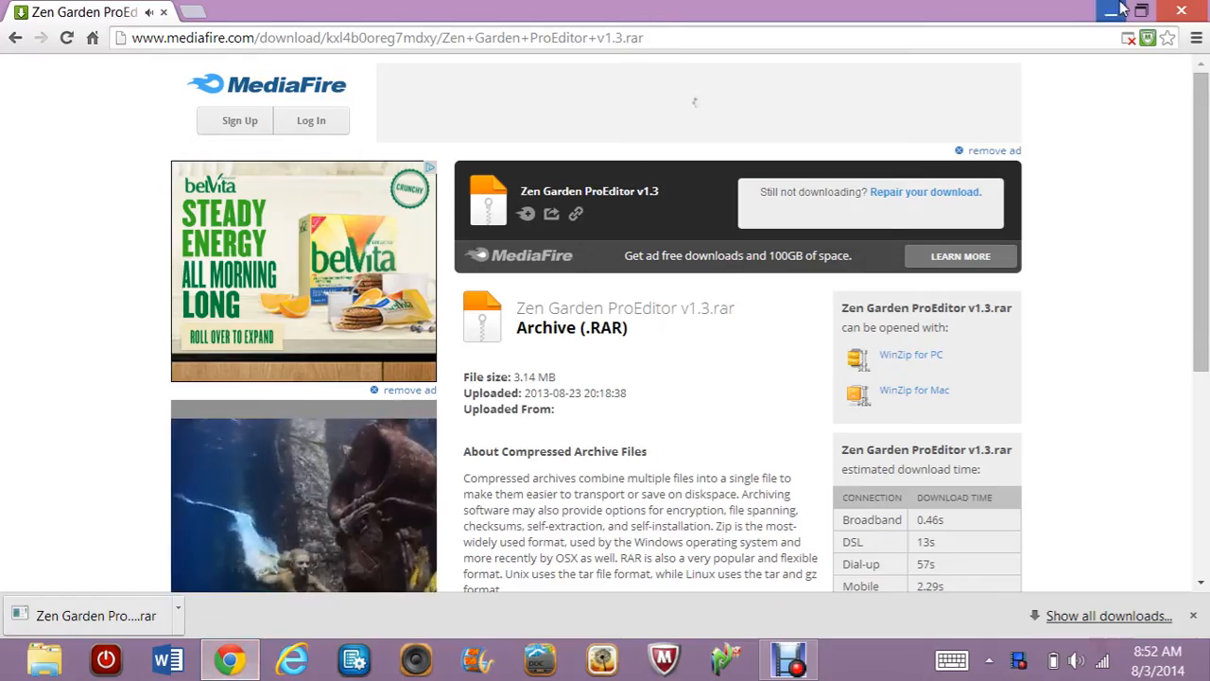
left_click(1153, 11)
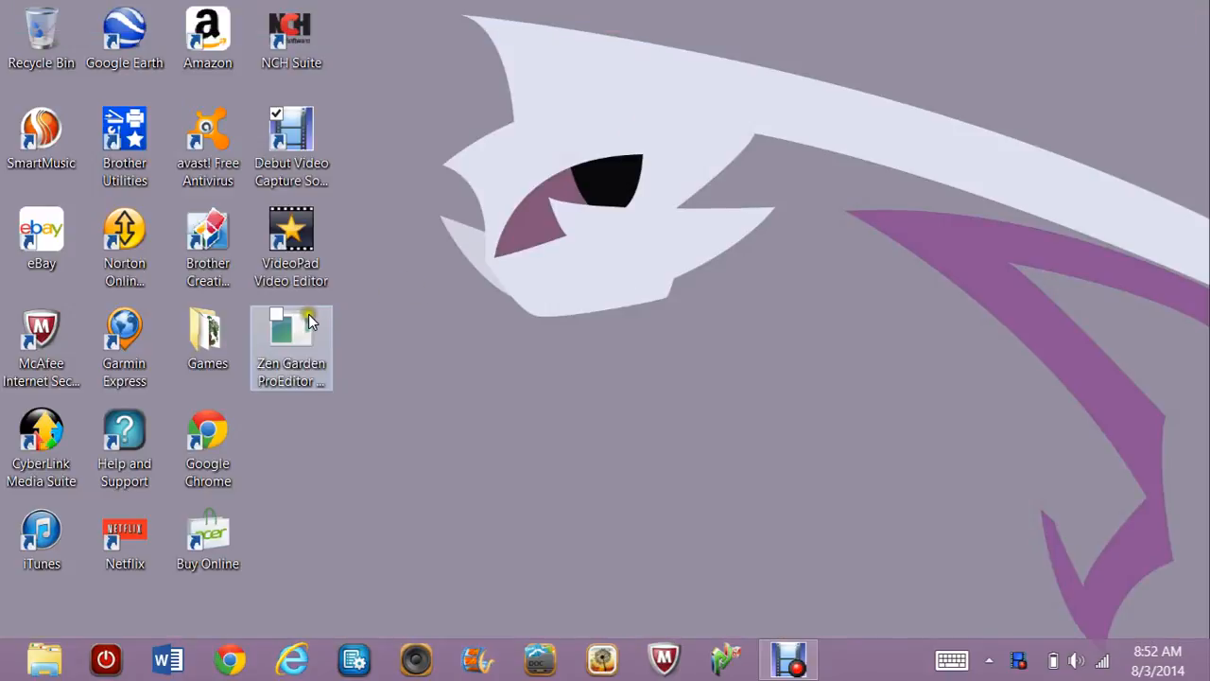
left_click(292, 335)
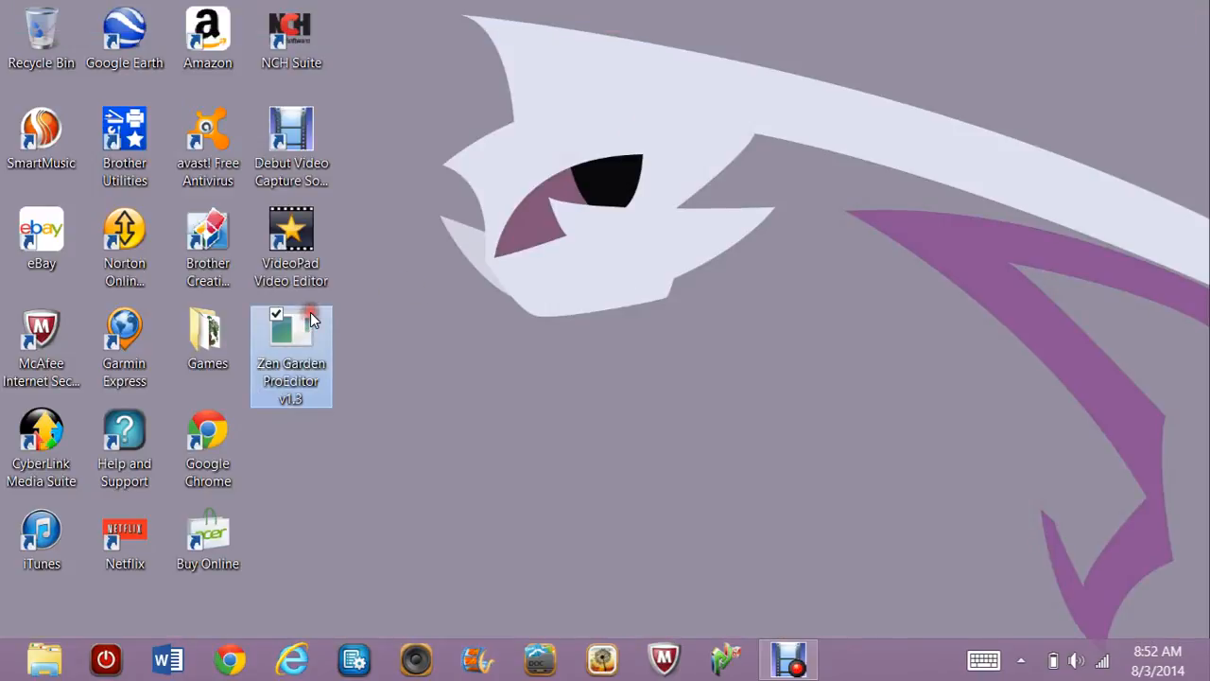
right_click(290, 354)
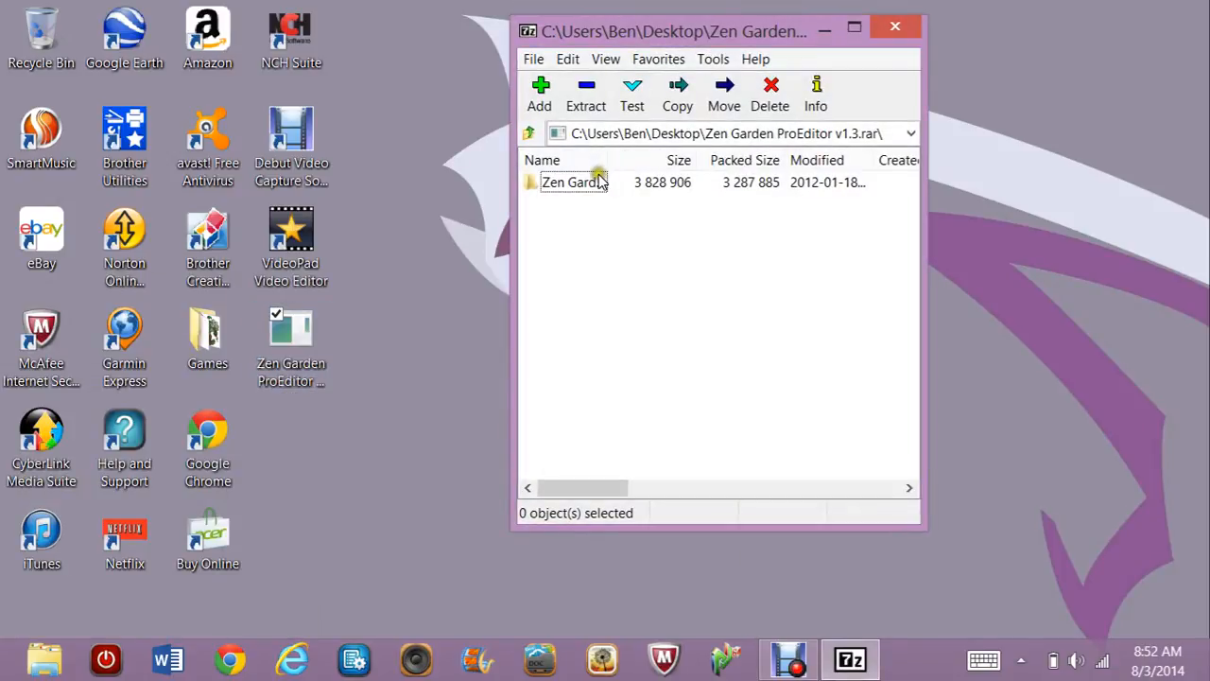
Extract the Zen Garden folder to the desktop, open it, and close 7-Zip
left_click(572, 181)
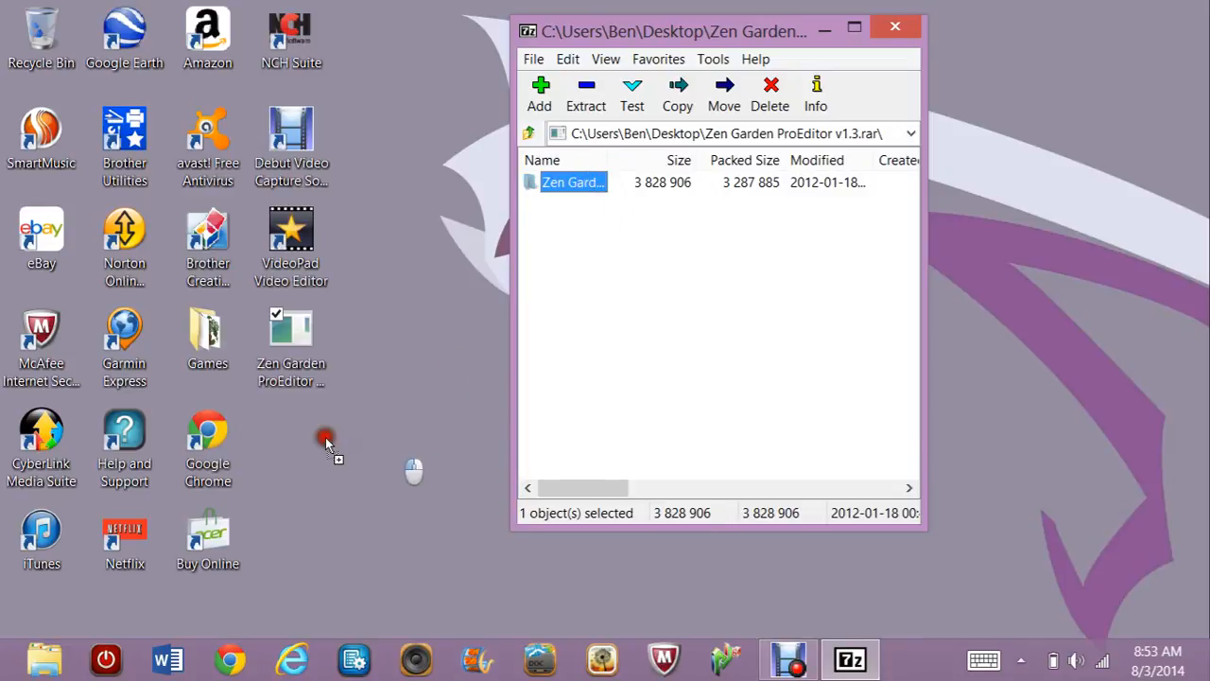
double_click(291, 445)
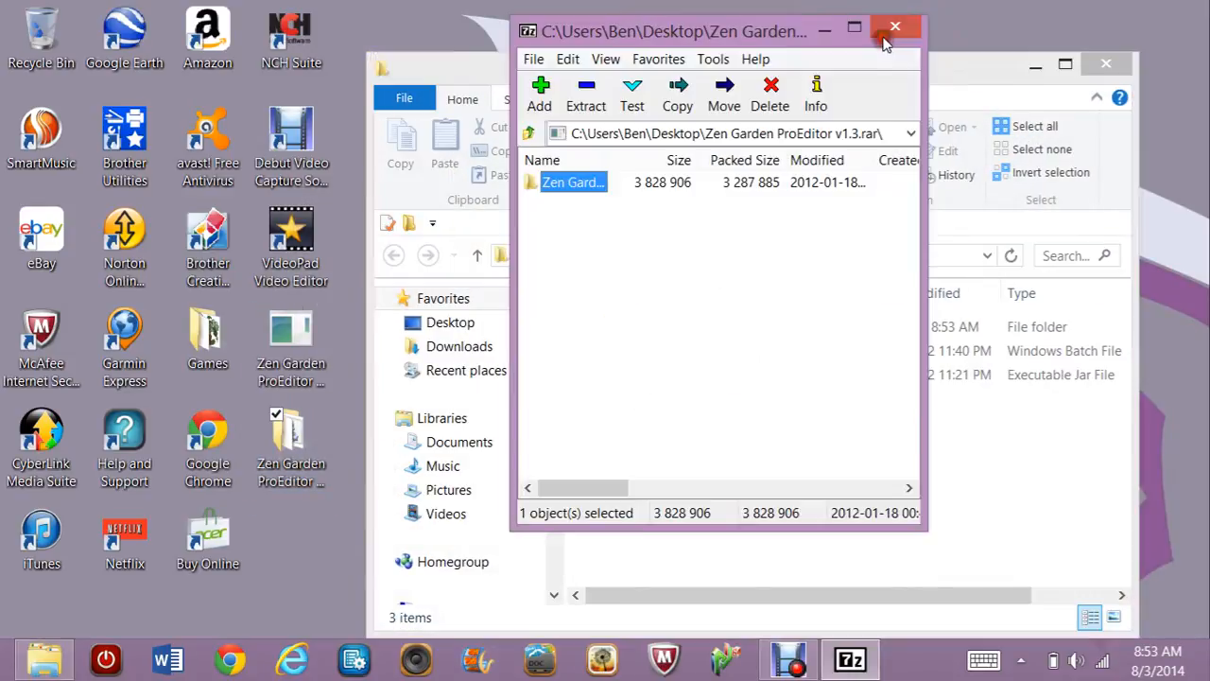
left_click(894, 27)
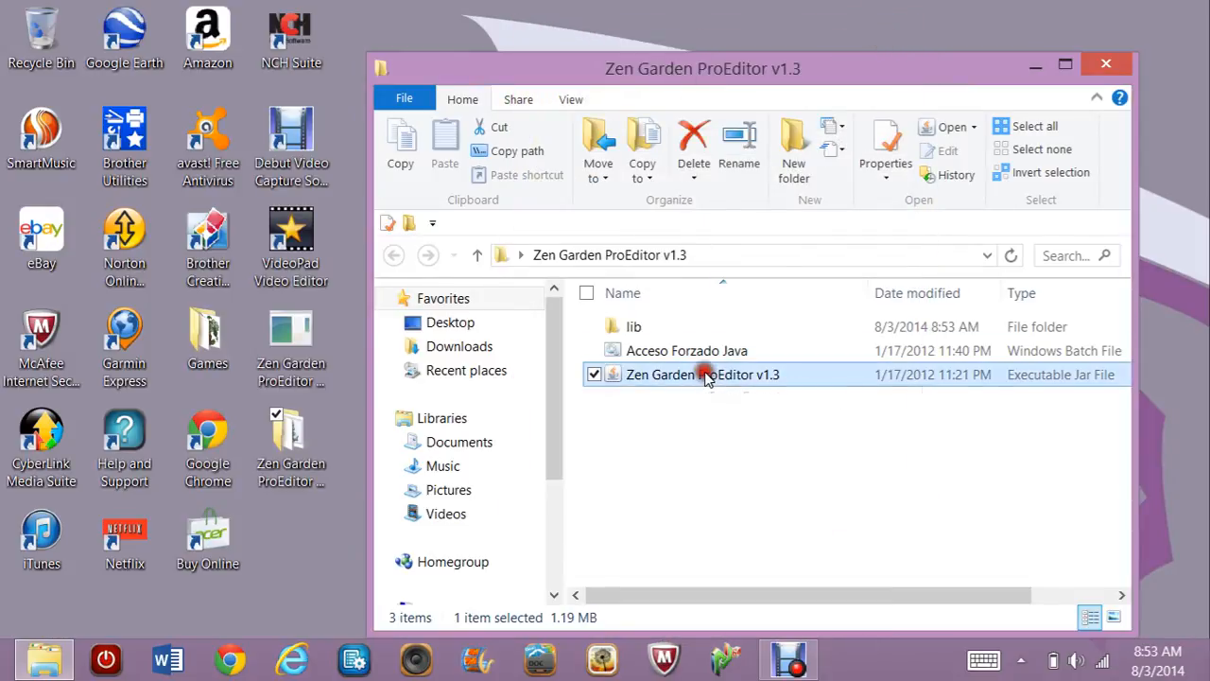
Run 'Zen Garden ProEditor v1.3.jar' from the extracted folder
double_click(703, 374)
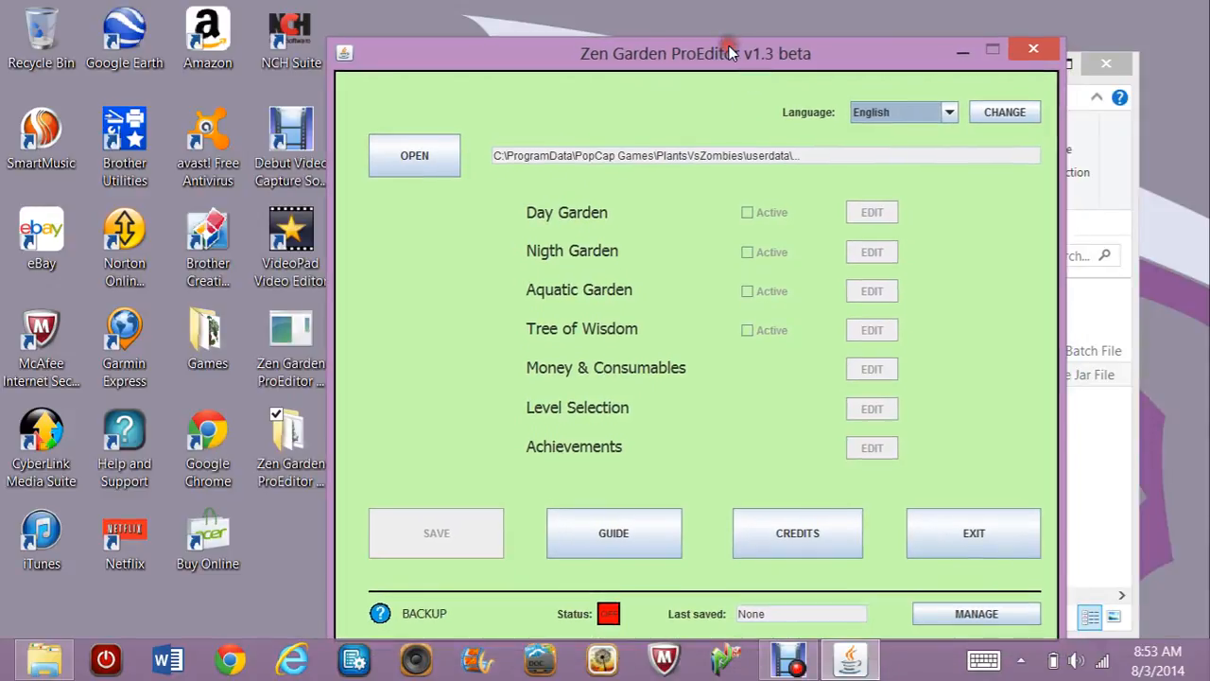
Load the user1.dat save file from the userdata folder into the editor
left_click(414, 155)
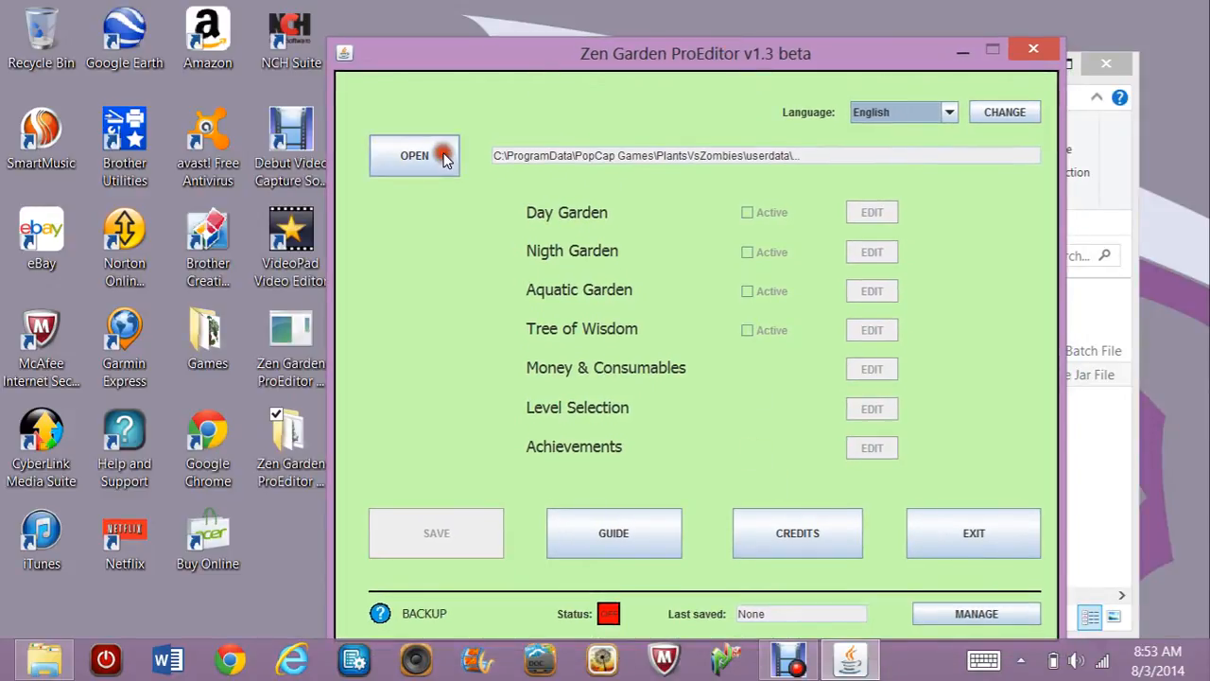
left_click(414, 155)
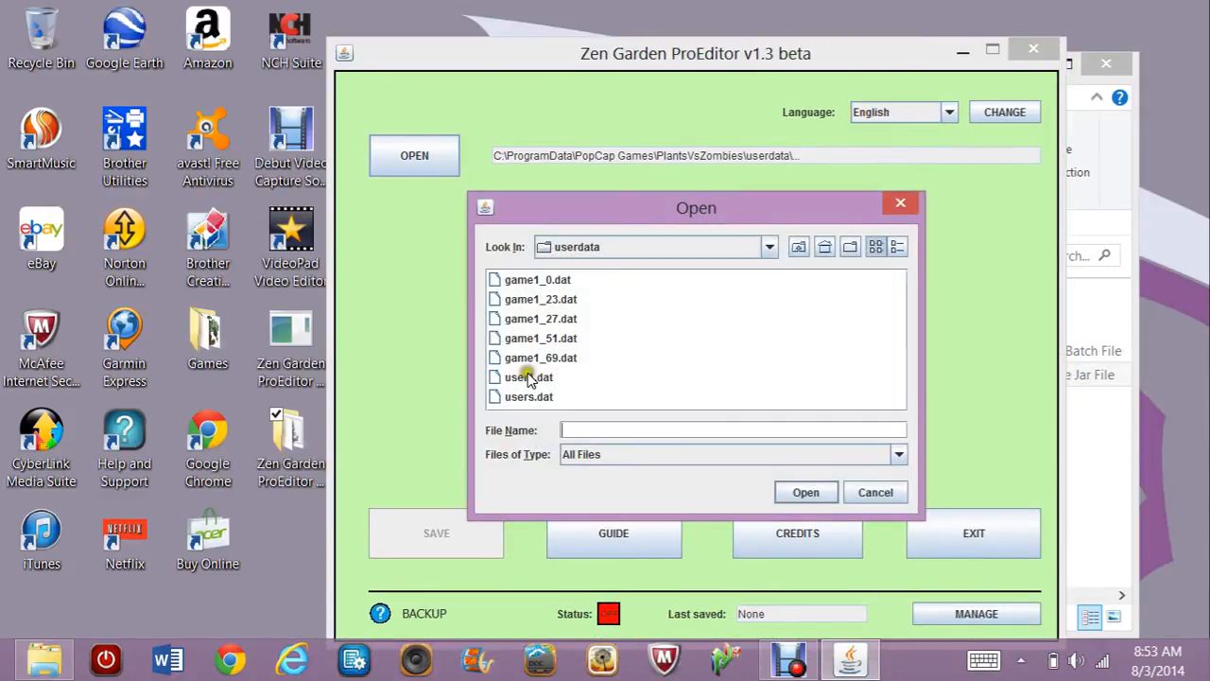
double_click(528, 376)
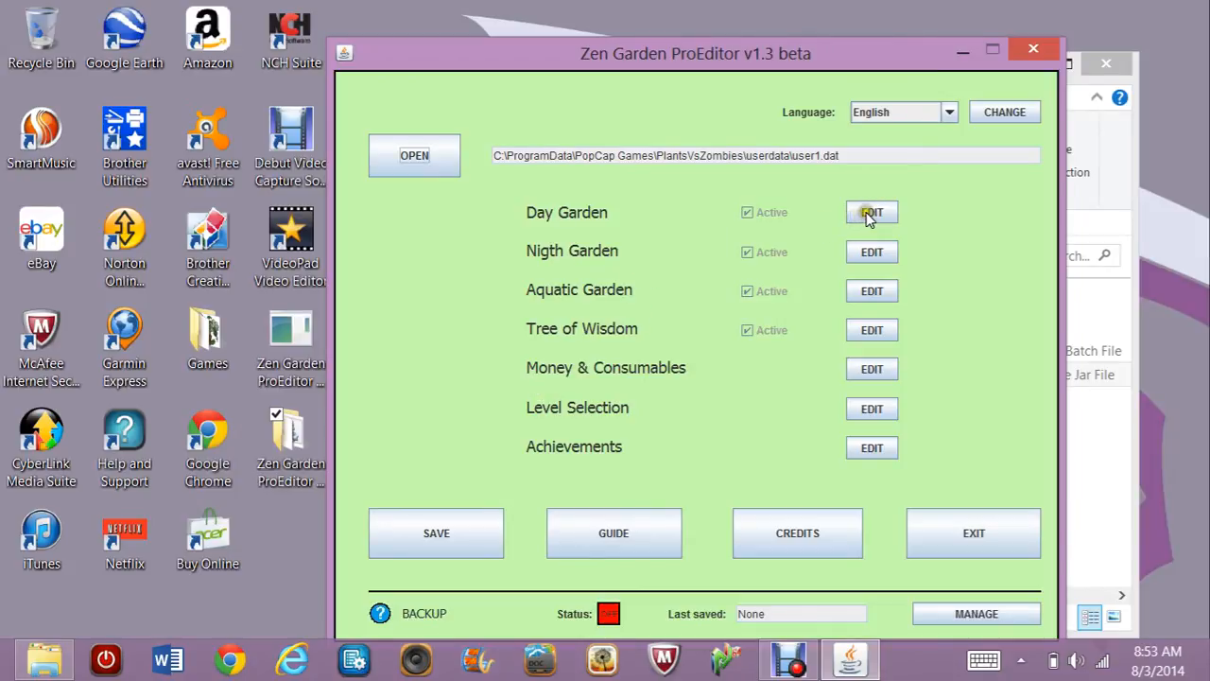
Open the Day Garden and choose Winter Melon as the desired plant for the top-row pot
left_click(871, 211)
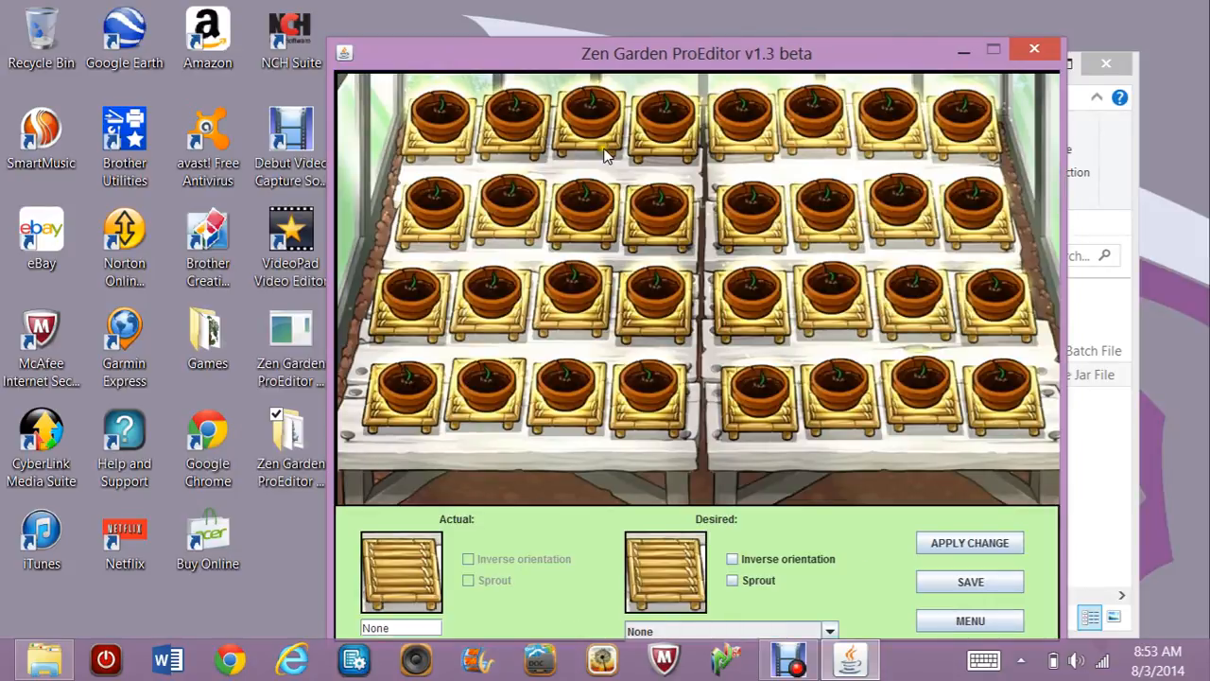
mouse_move(535, 128)
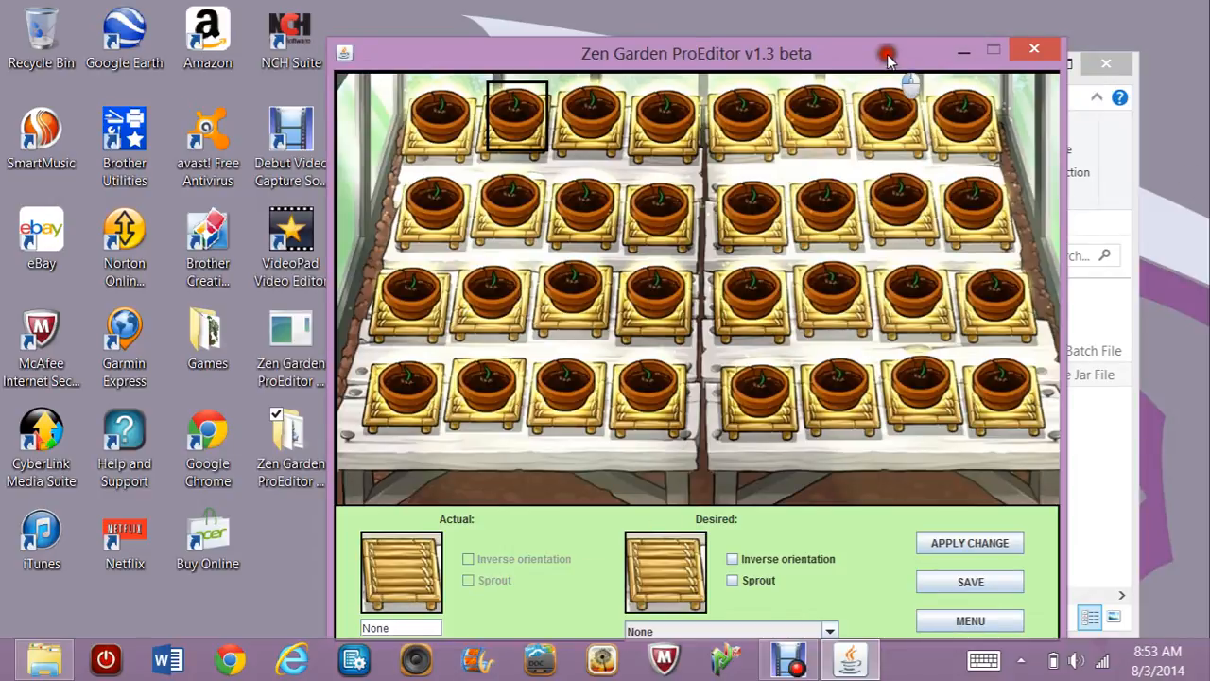
left_click_drag(697, 53, 690, 32)
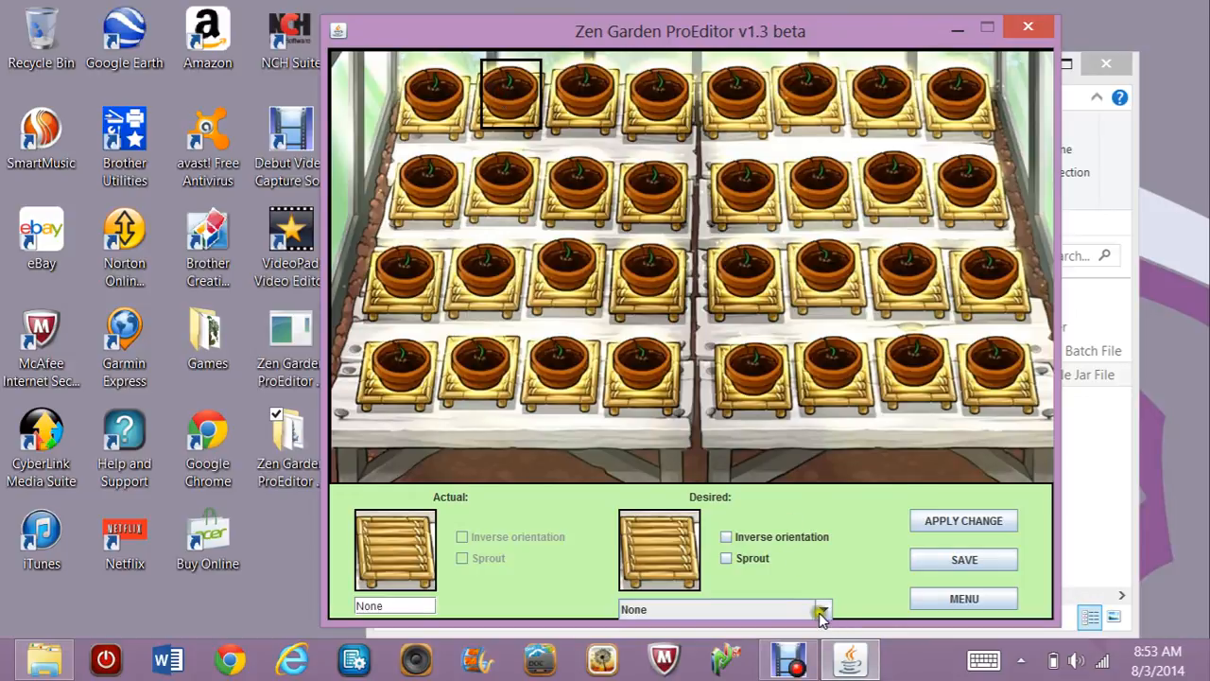
left_click(822, 609)
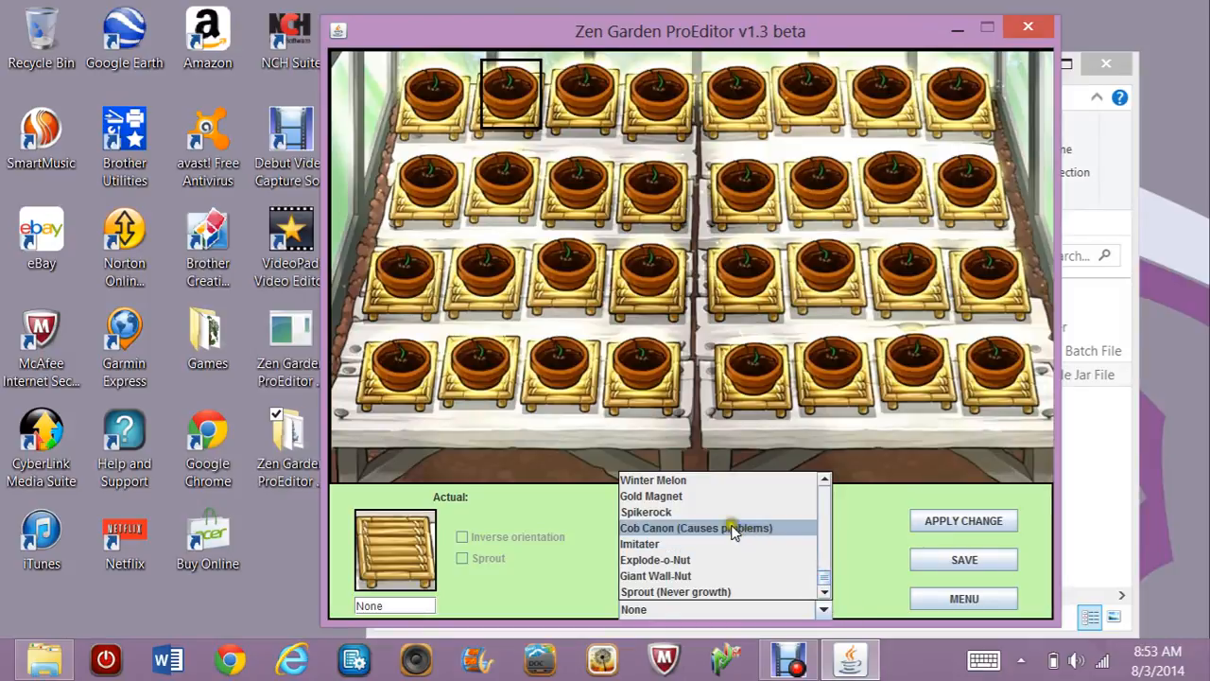
left_click(653, 480)
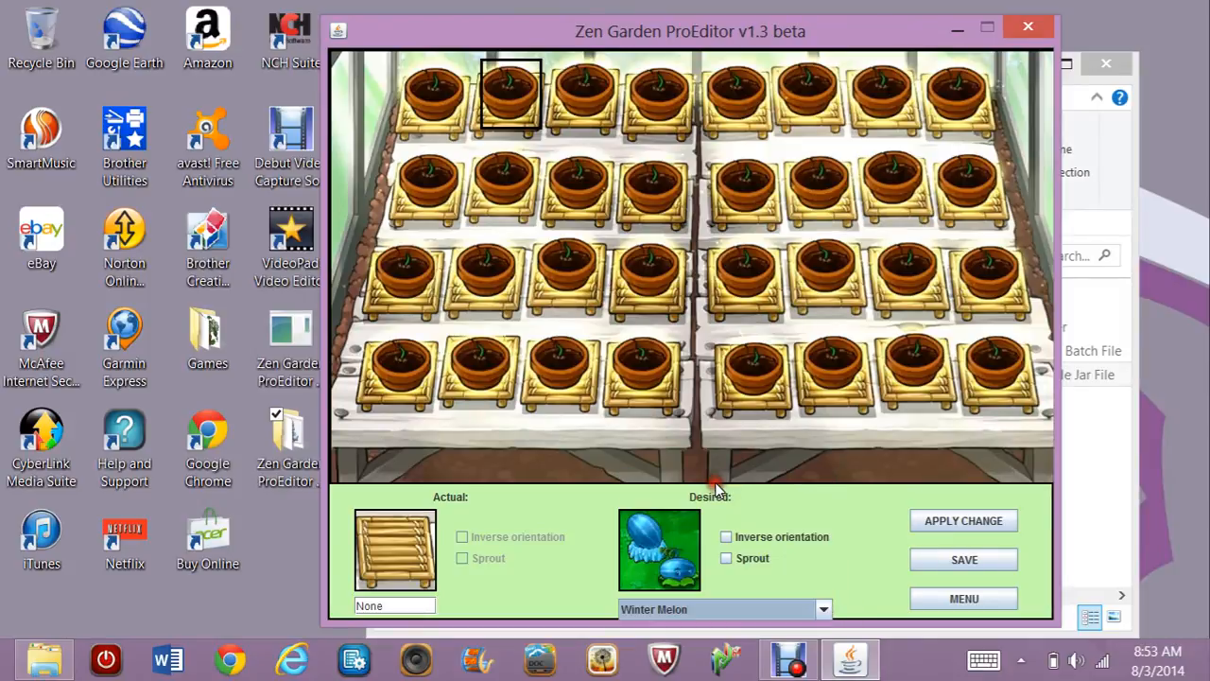
Apply the Winter Melon change to the pot and save the garden
left_click(962, 521)
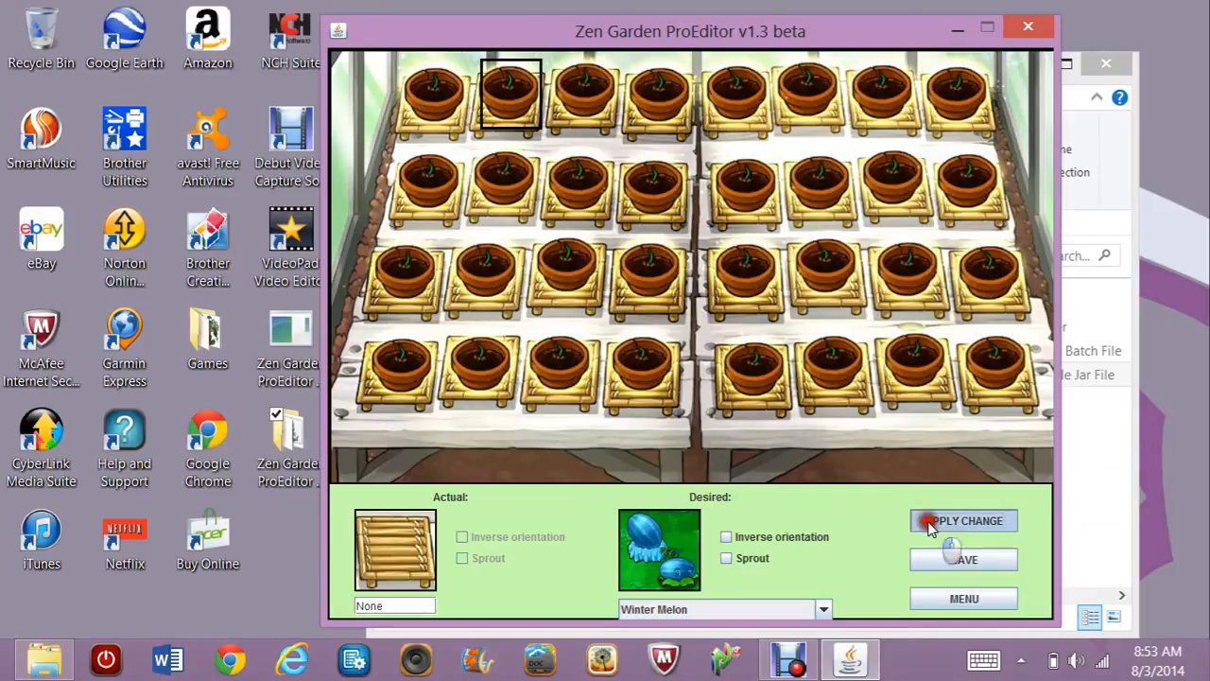
left_click(963, 521)
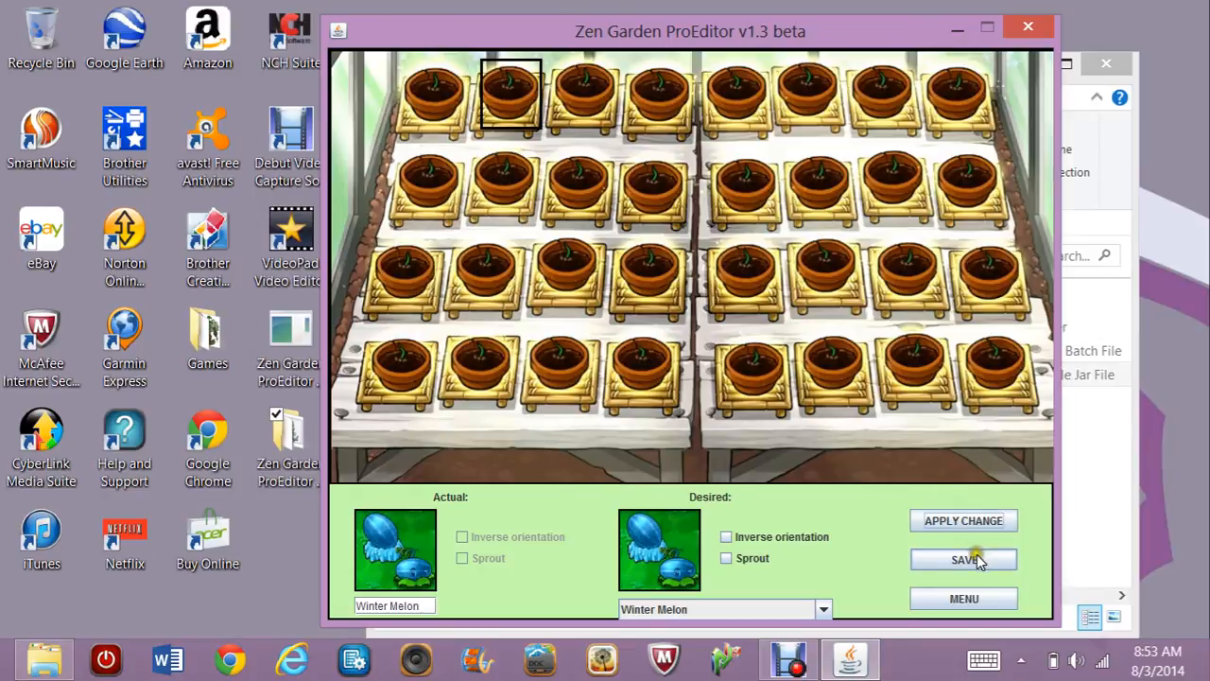
left_click(964, 559)
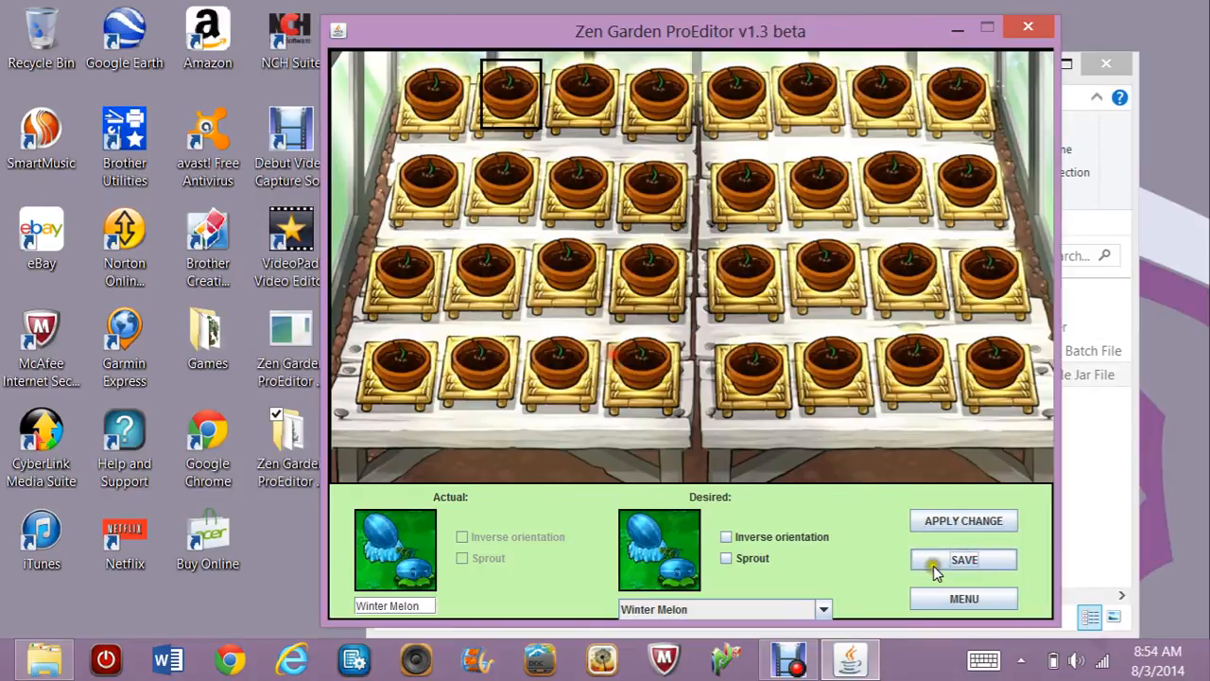
Return to the ProEditor main menu and close the editor window
left_click(963, 597)
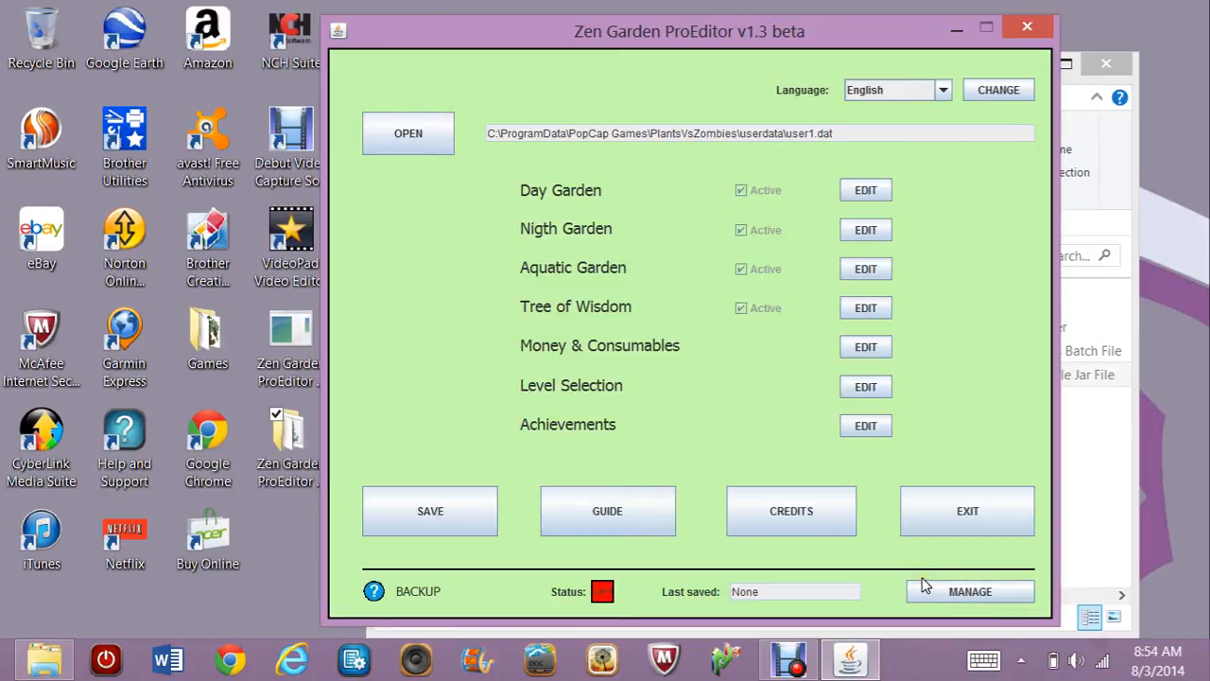
mouse_move(655, 430)
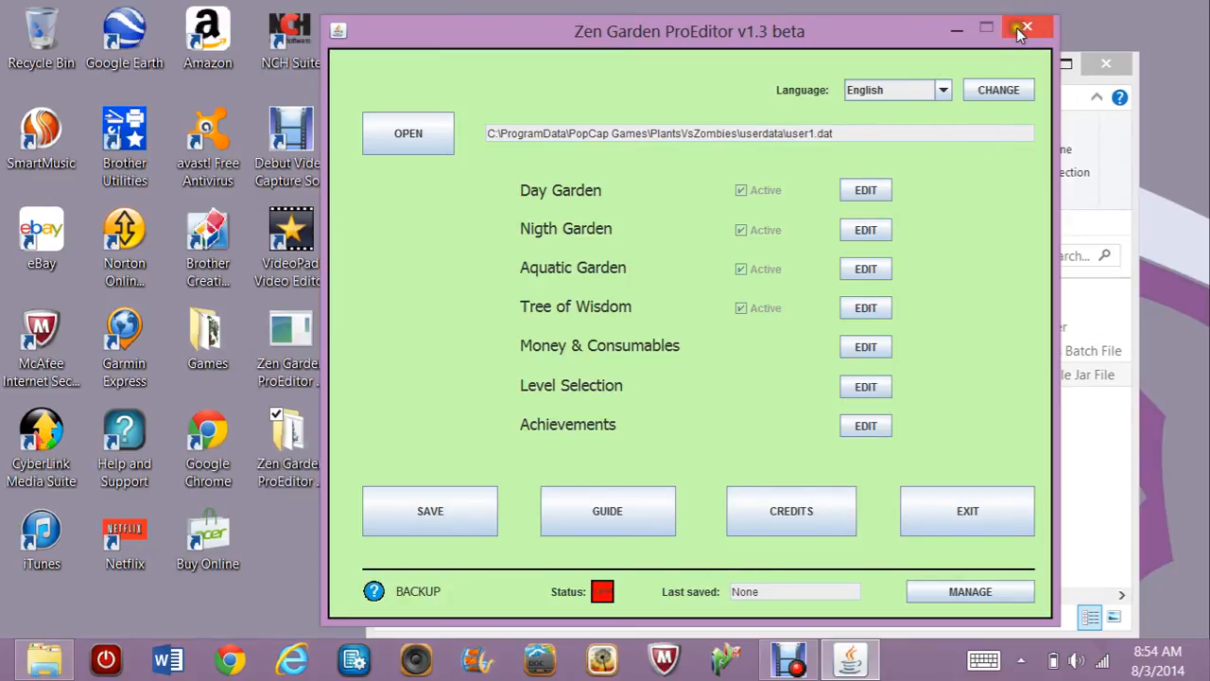
left_click(1026, 26)
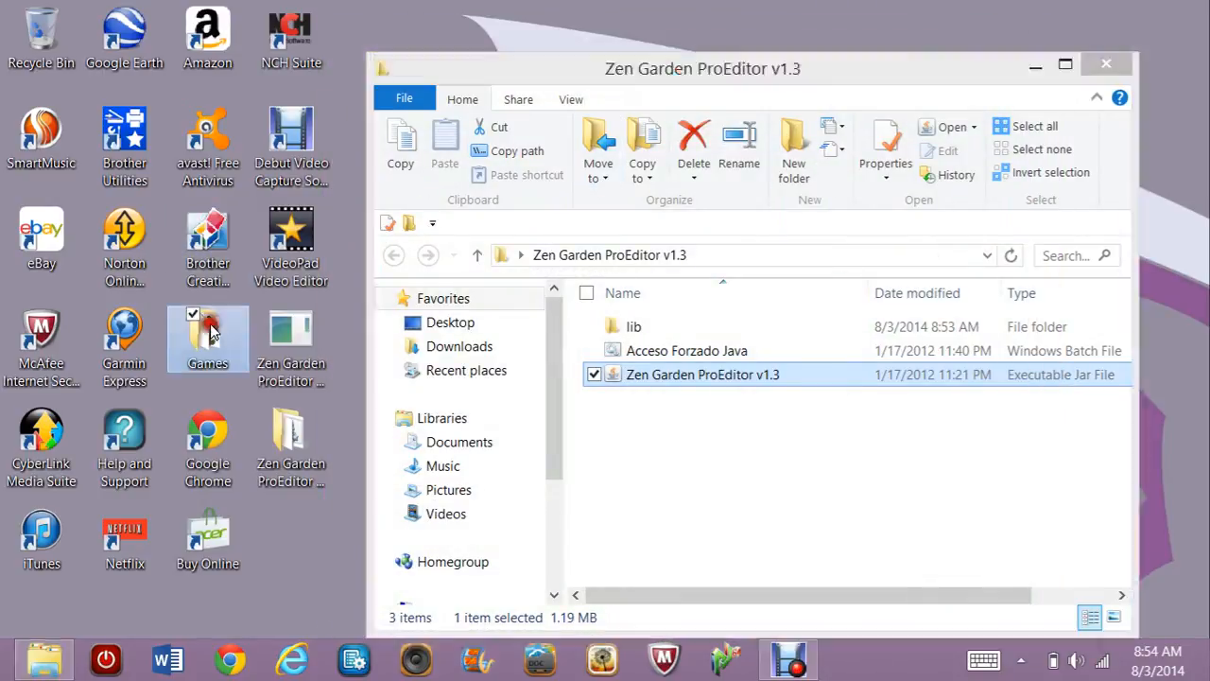
Open the desktop Games folder and start the Plants Vs Zombies shortcut
double_click(207, 337)
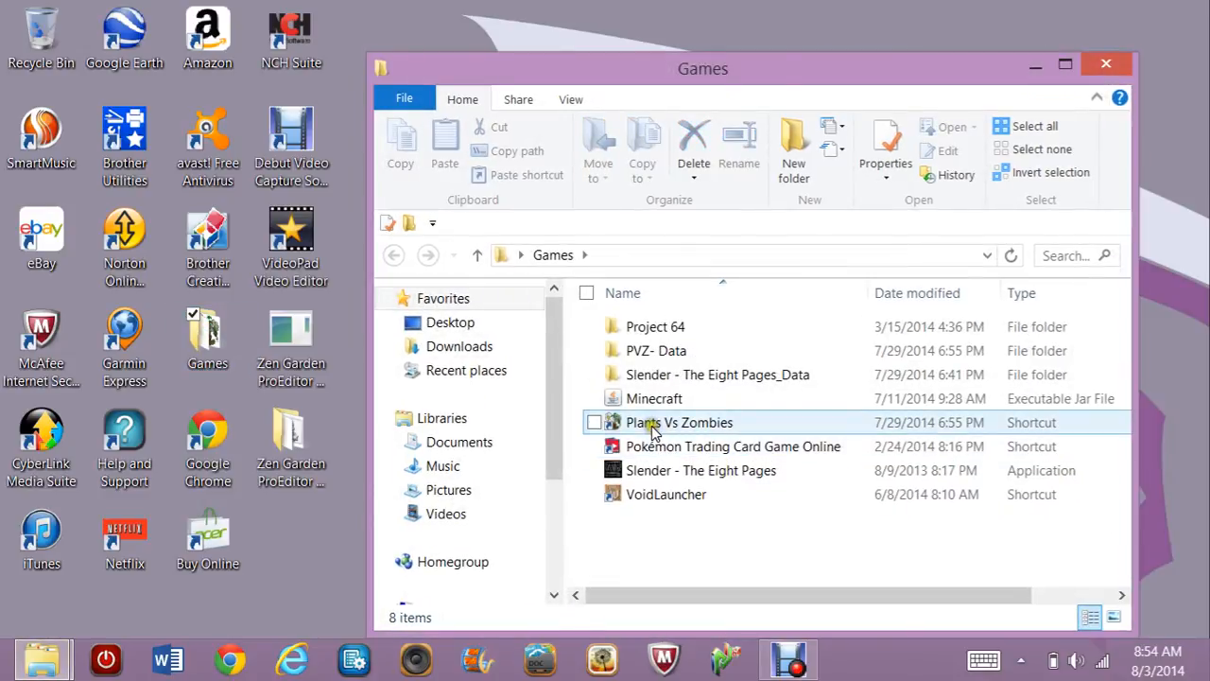
left_click(679, 422)
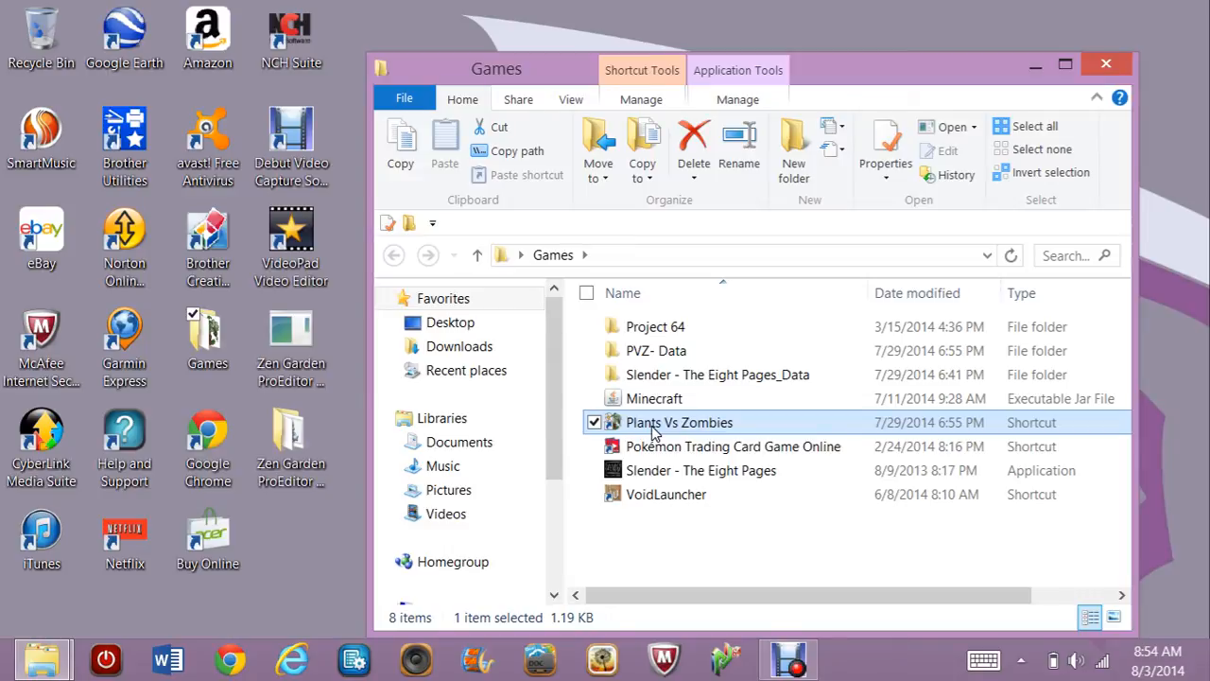
double_click(679, 422)
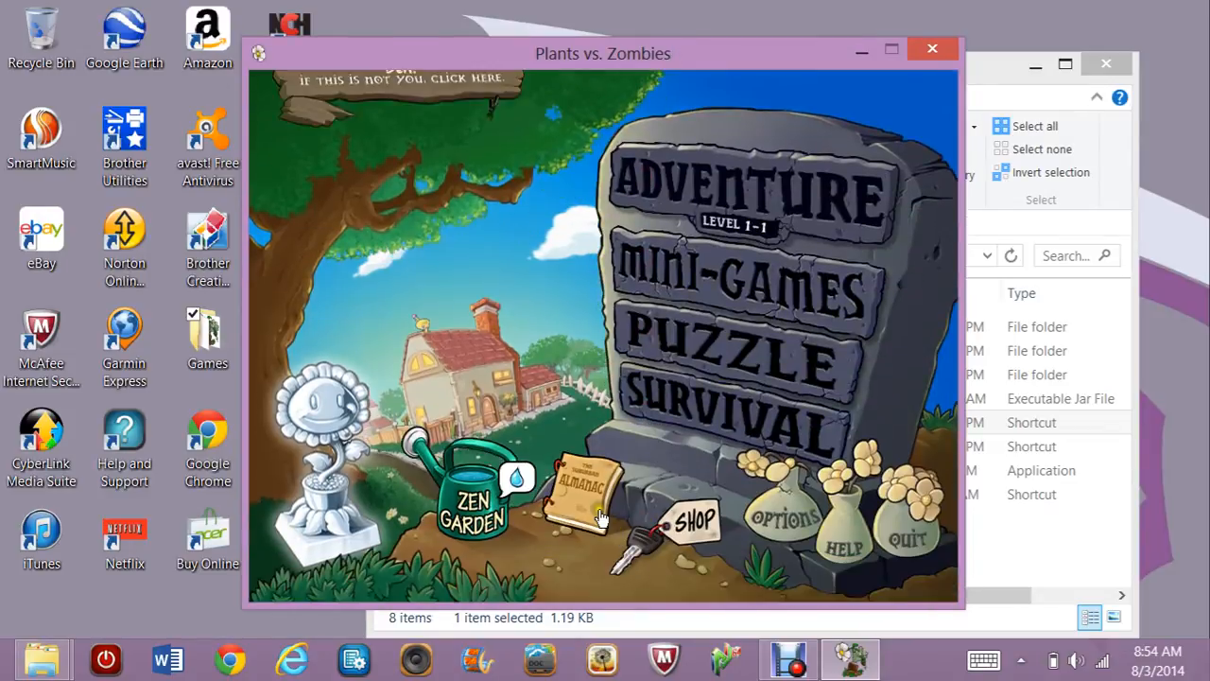
Enter the Zen Garden and confirm the Winter Melon sits in the top-row pot
left_click(473, 501)
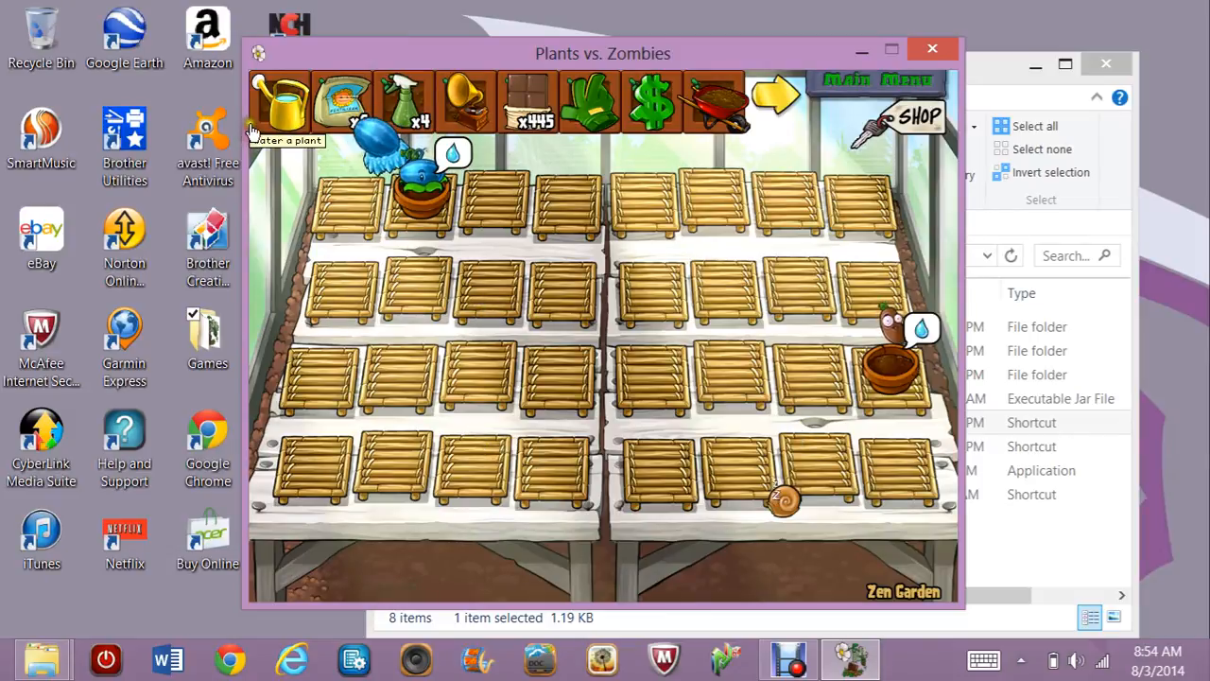
left_click(278, 102)
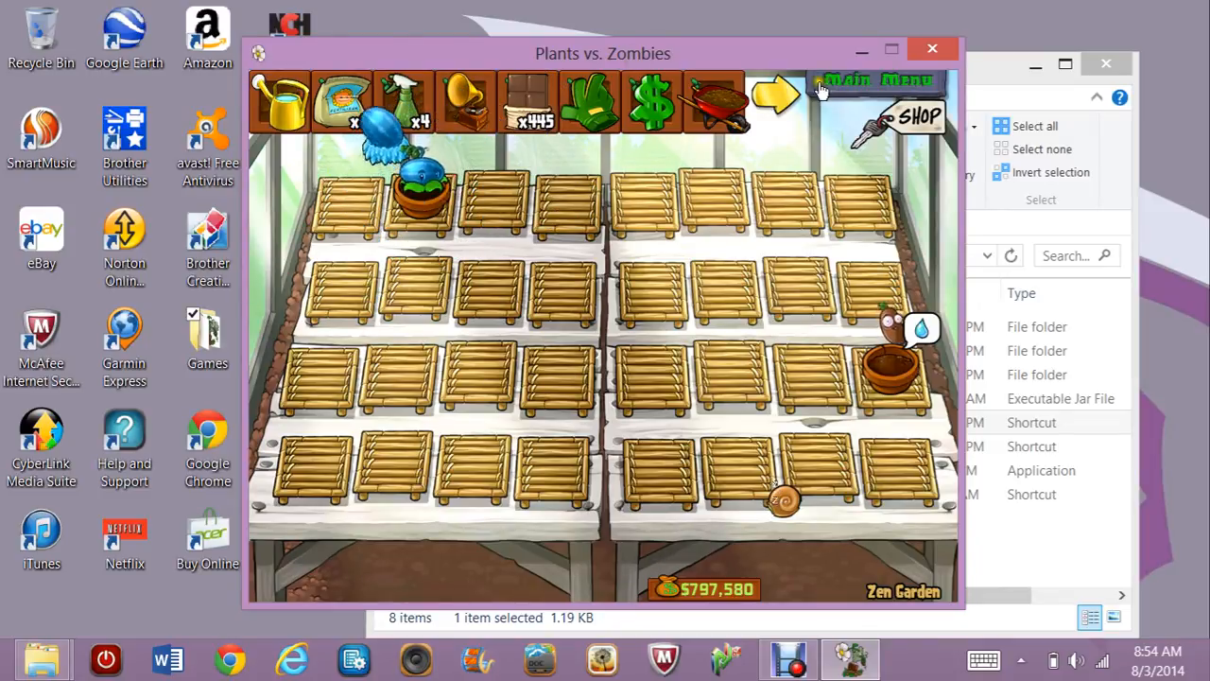
left_click(775, 97)
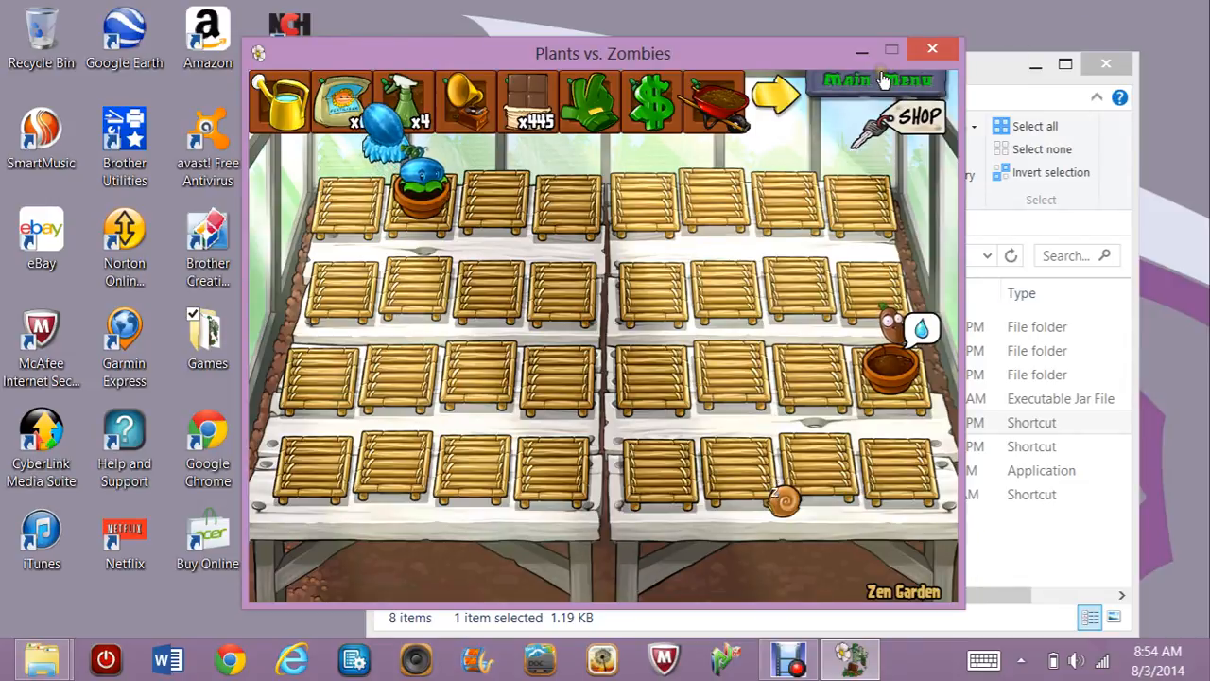
Return to the main menu, quit Plants vs. Zombies, and close the Games folder
left_click(879, 79)
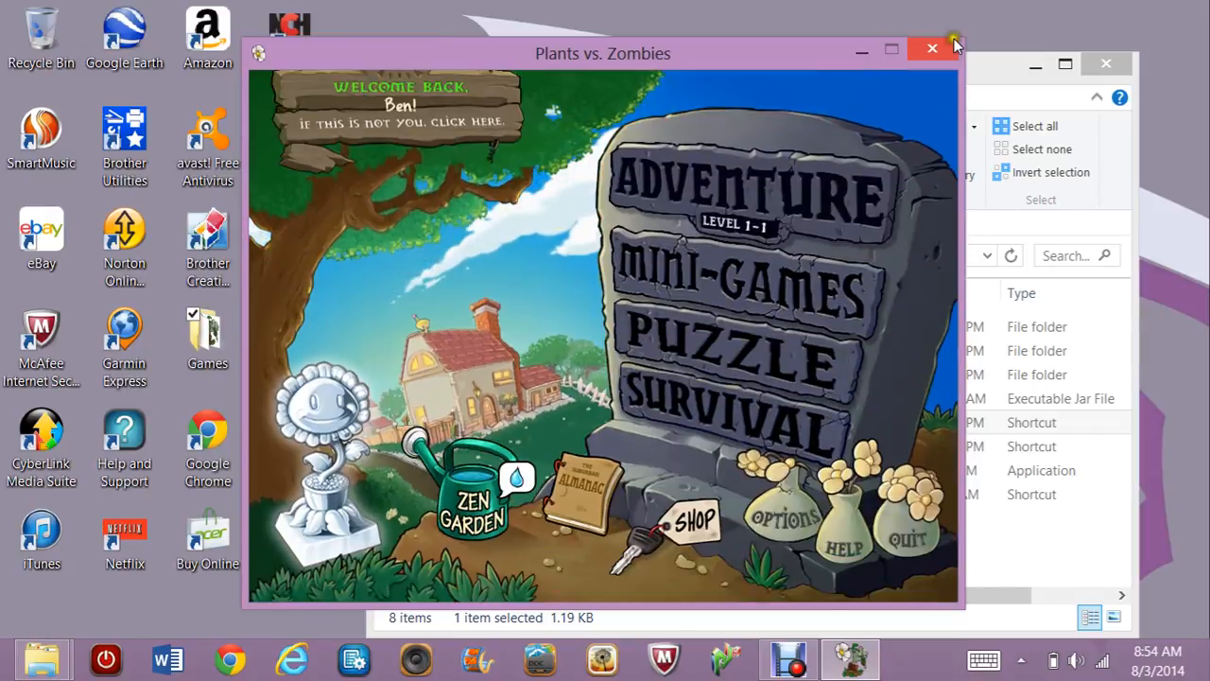
left_click(932, 48)
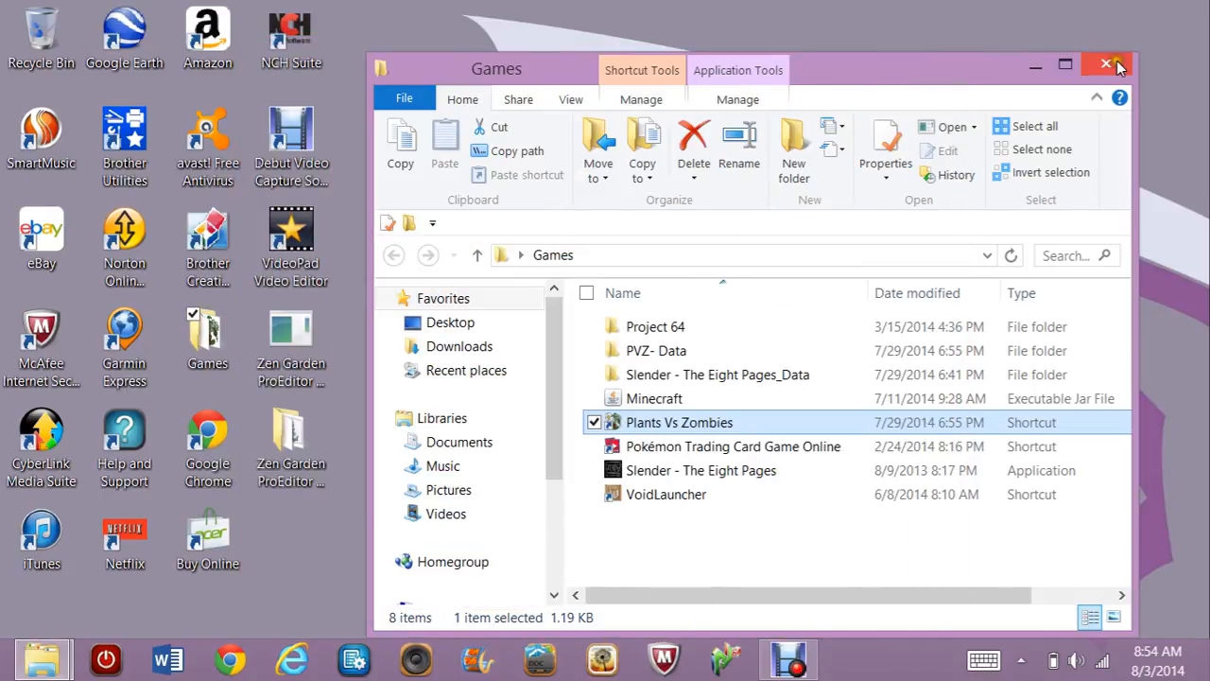
left_click(1106, 64)
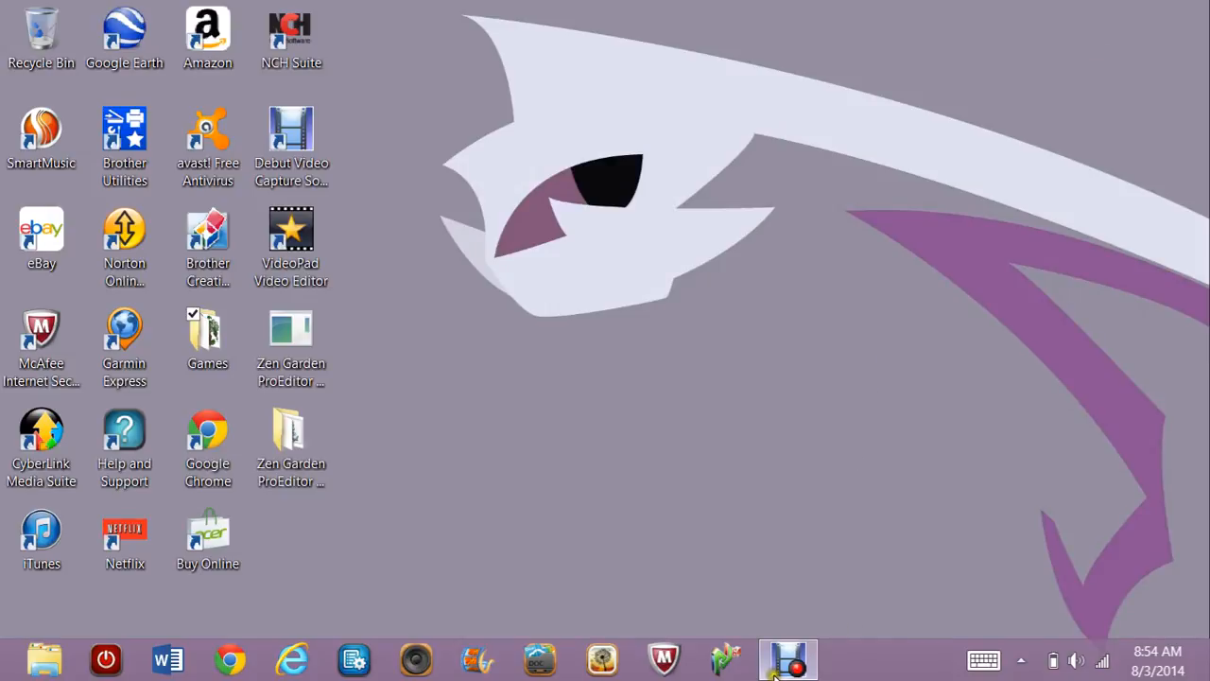
left_click(788, 657)
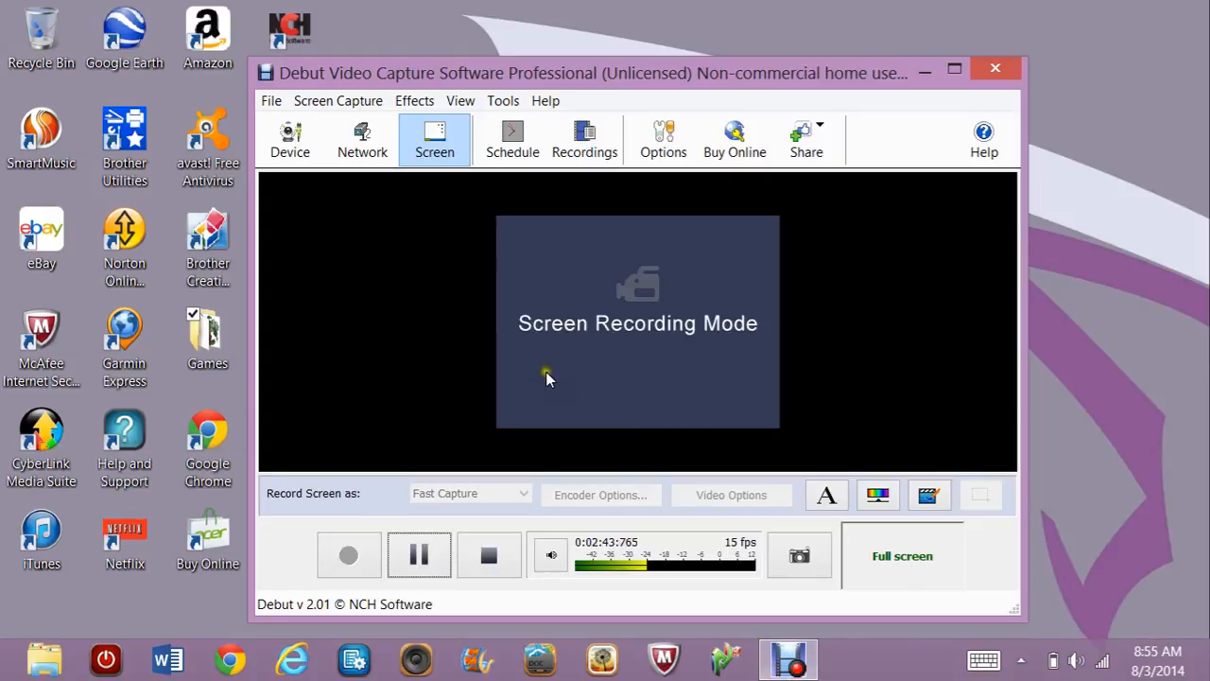